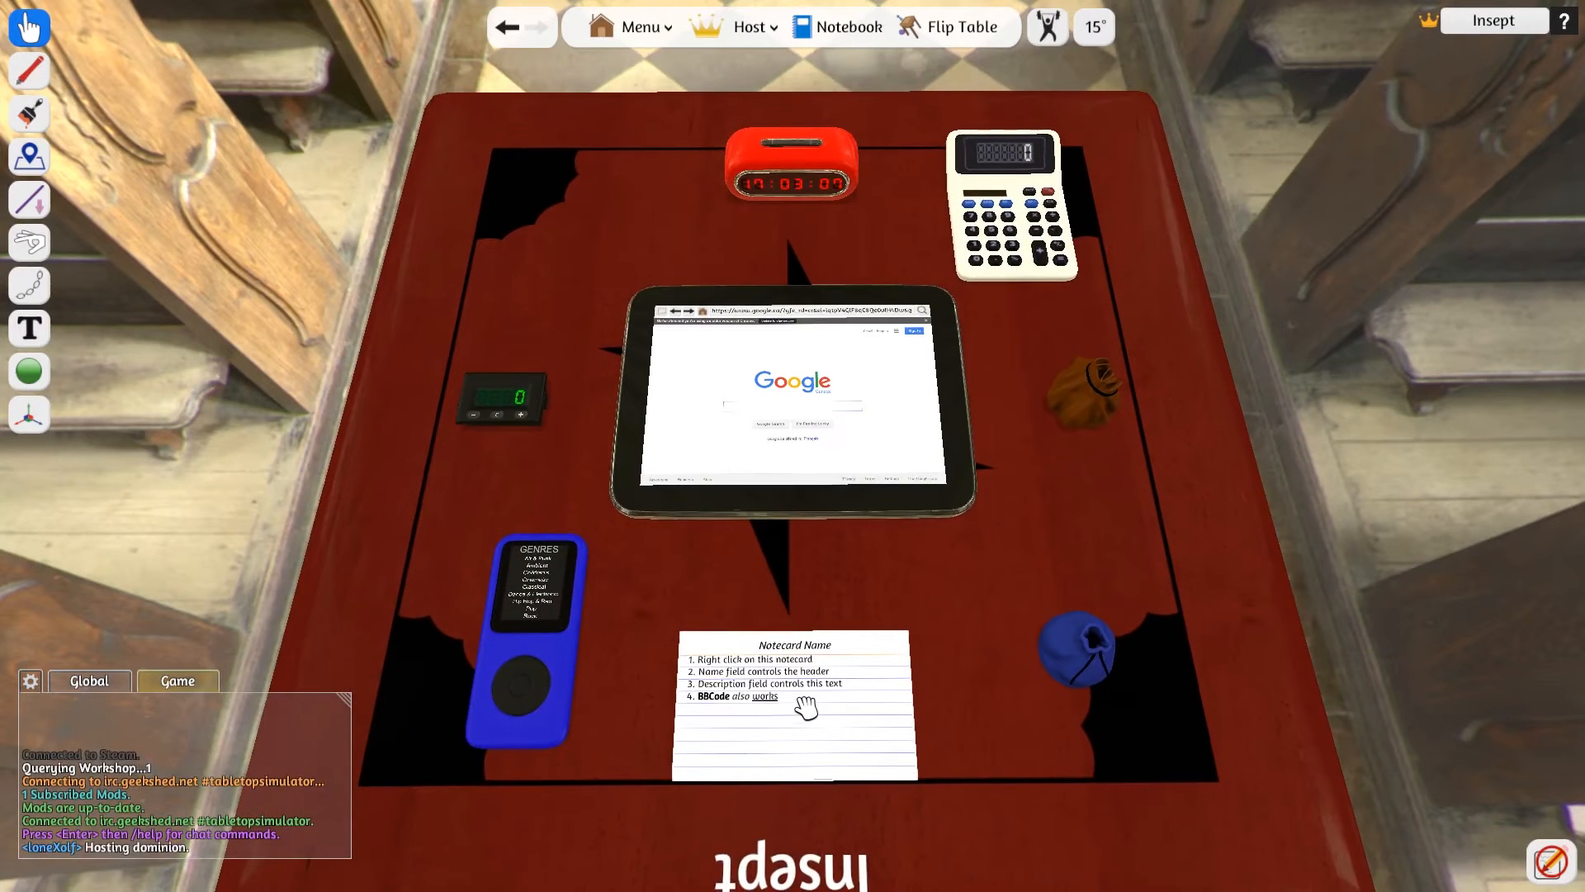
Rename the notecard's header to 'Tesing Name' through its right-click Name field.
right_click(807, 704)
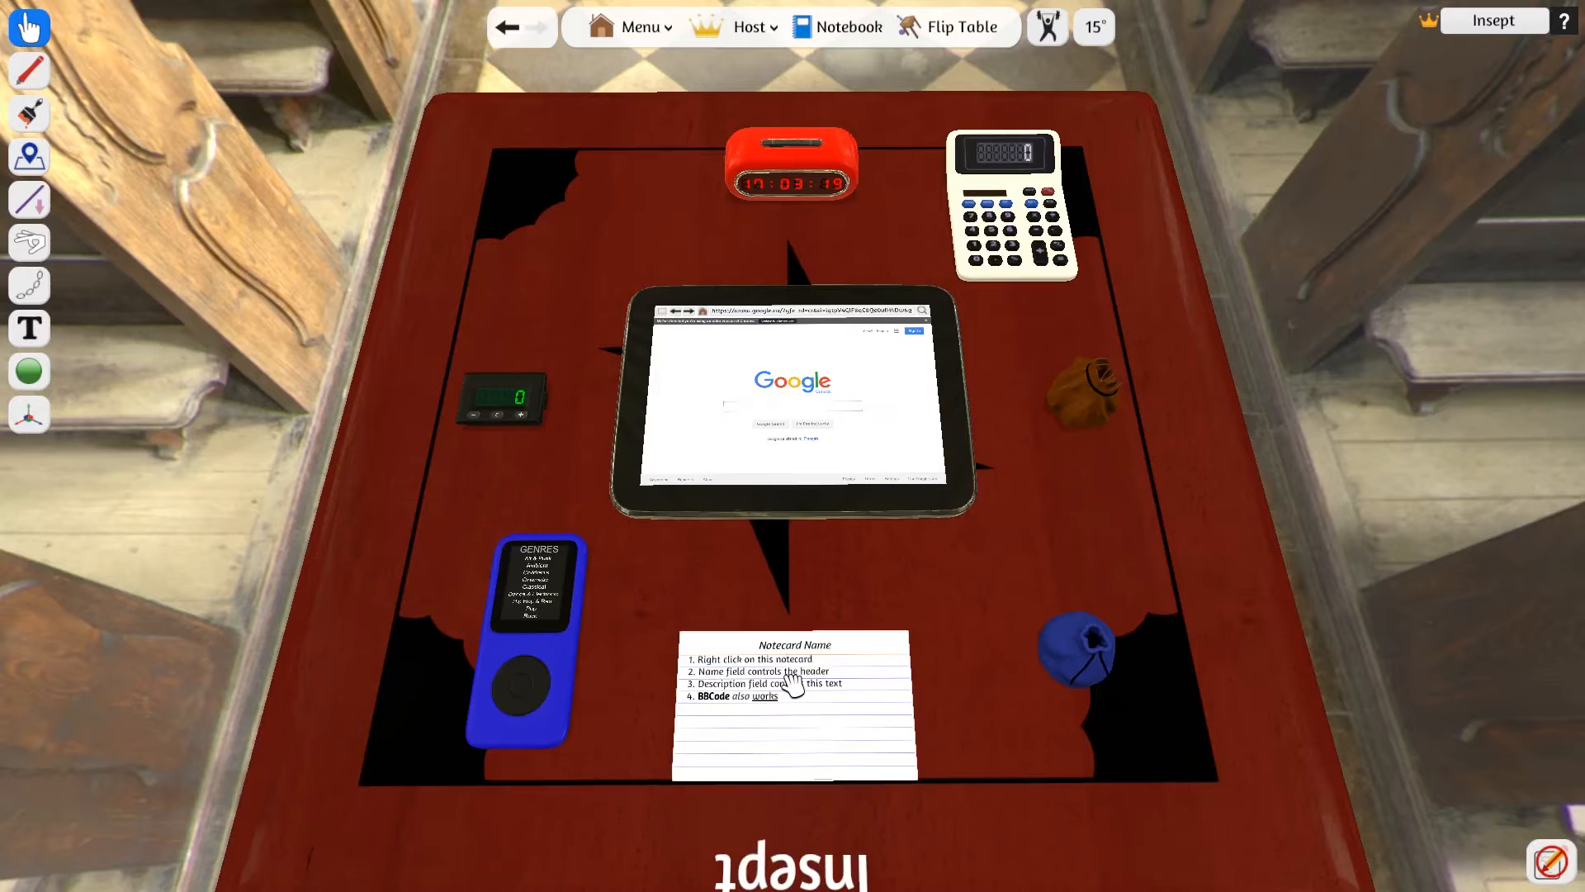
right_click(793, 673)
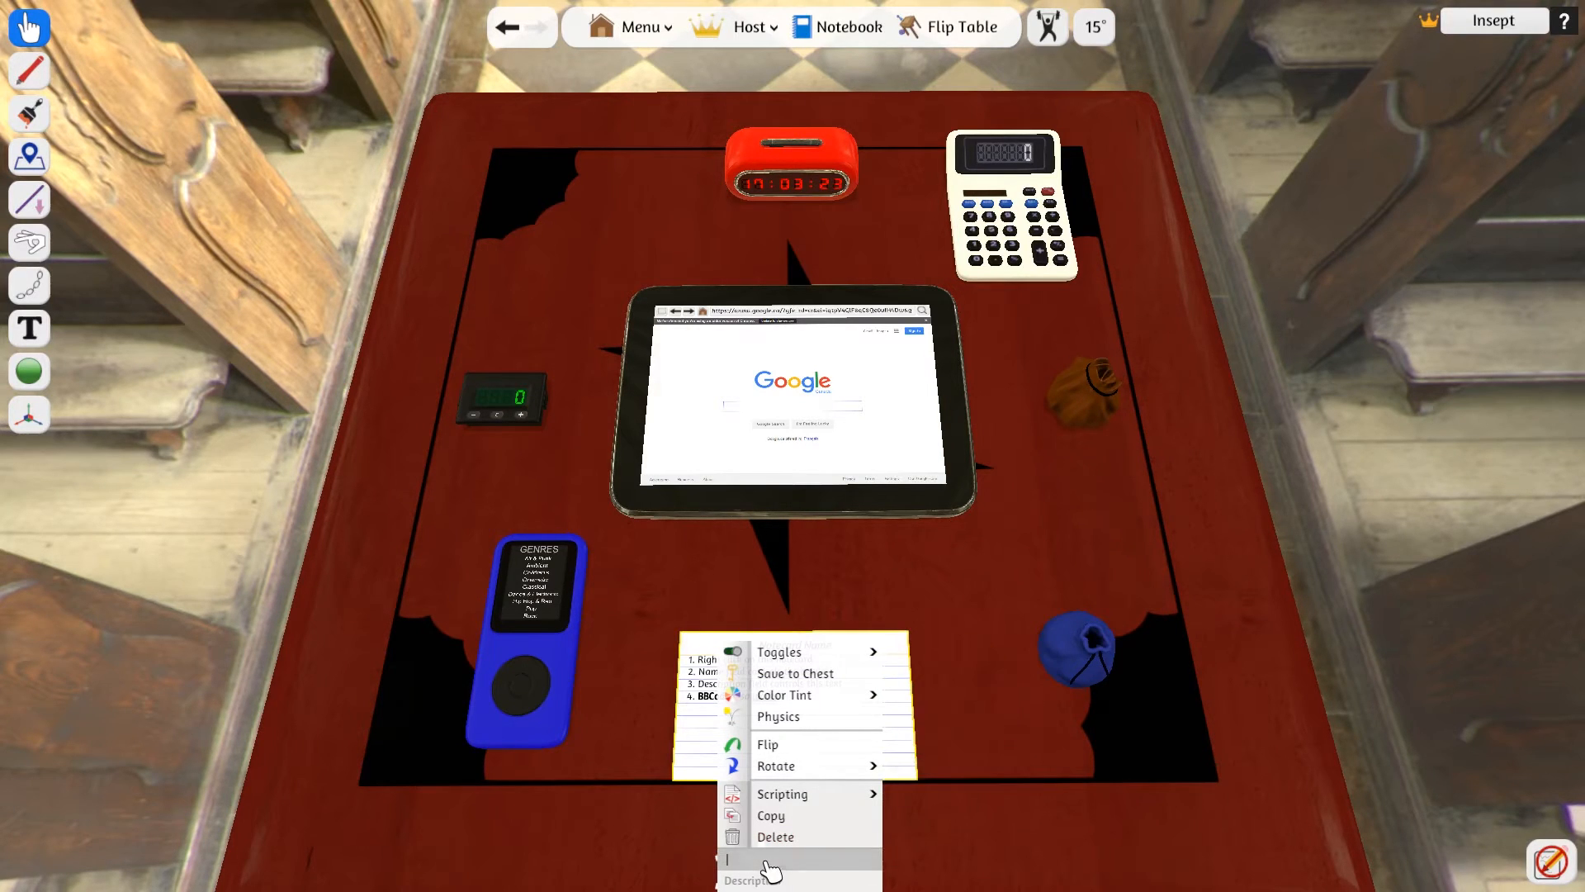
mouse_move(1233, 684)
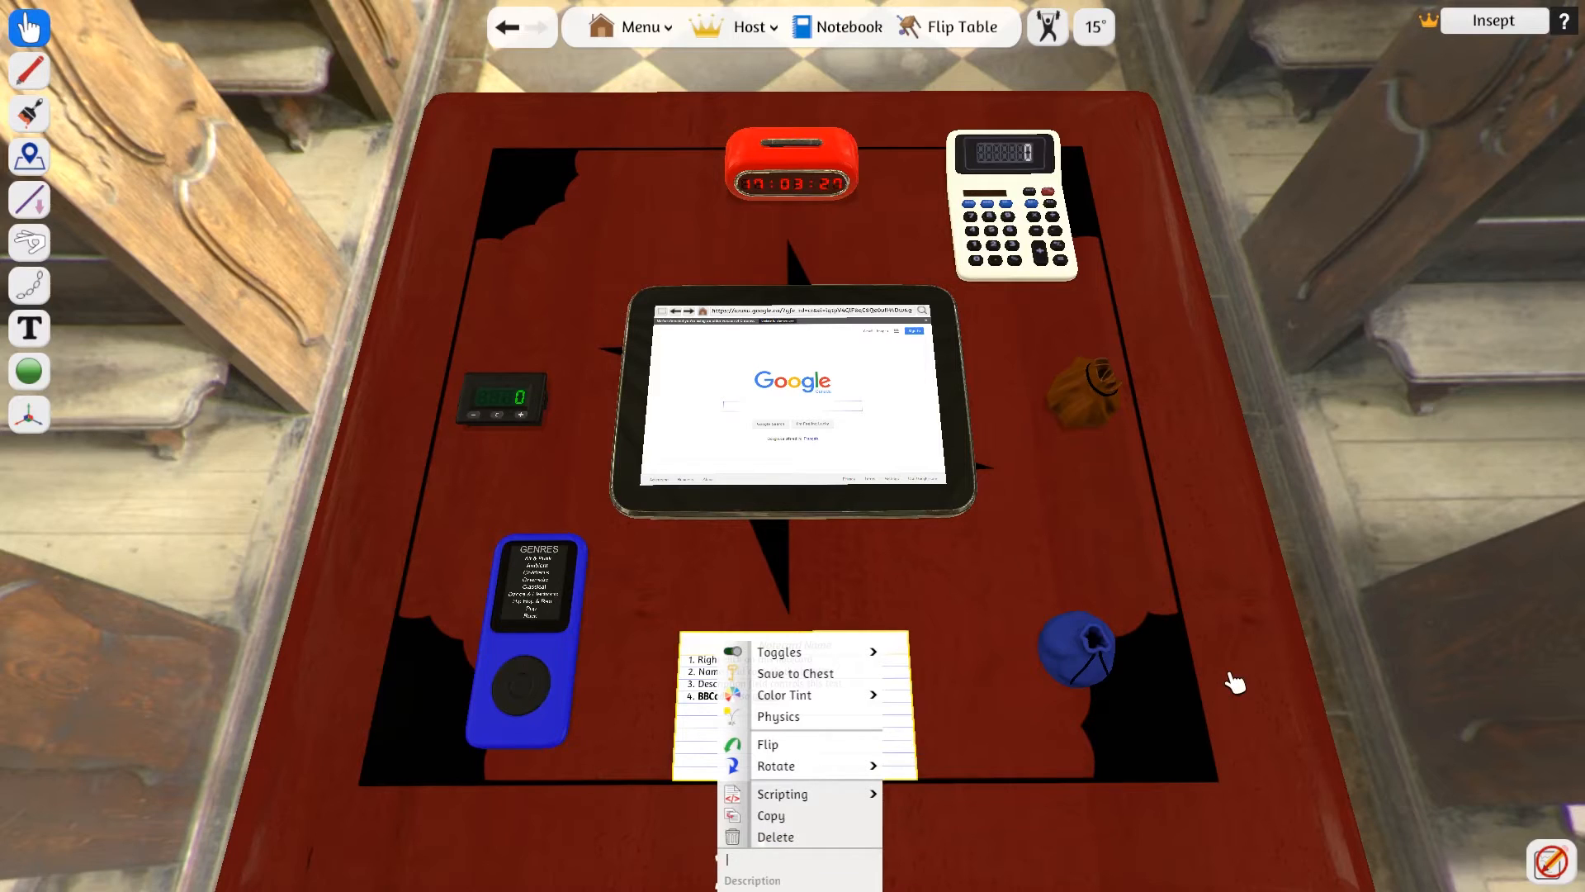
type("testin")
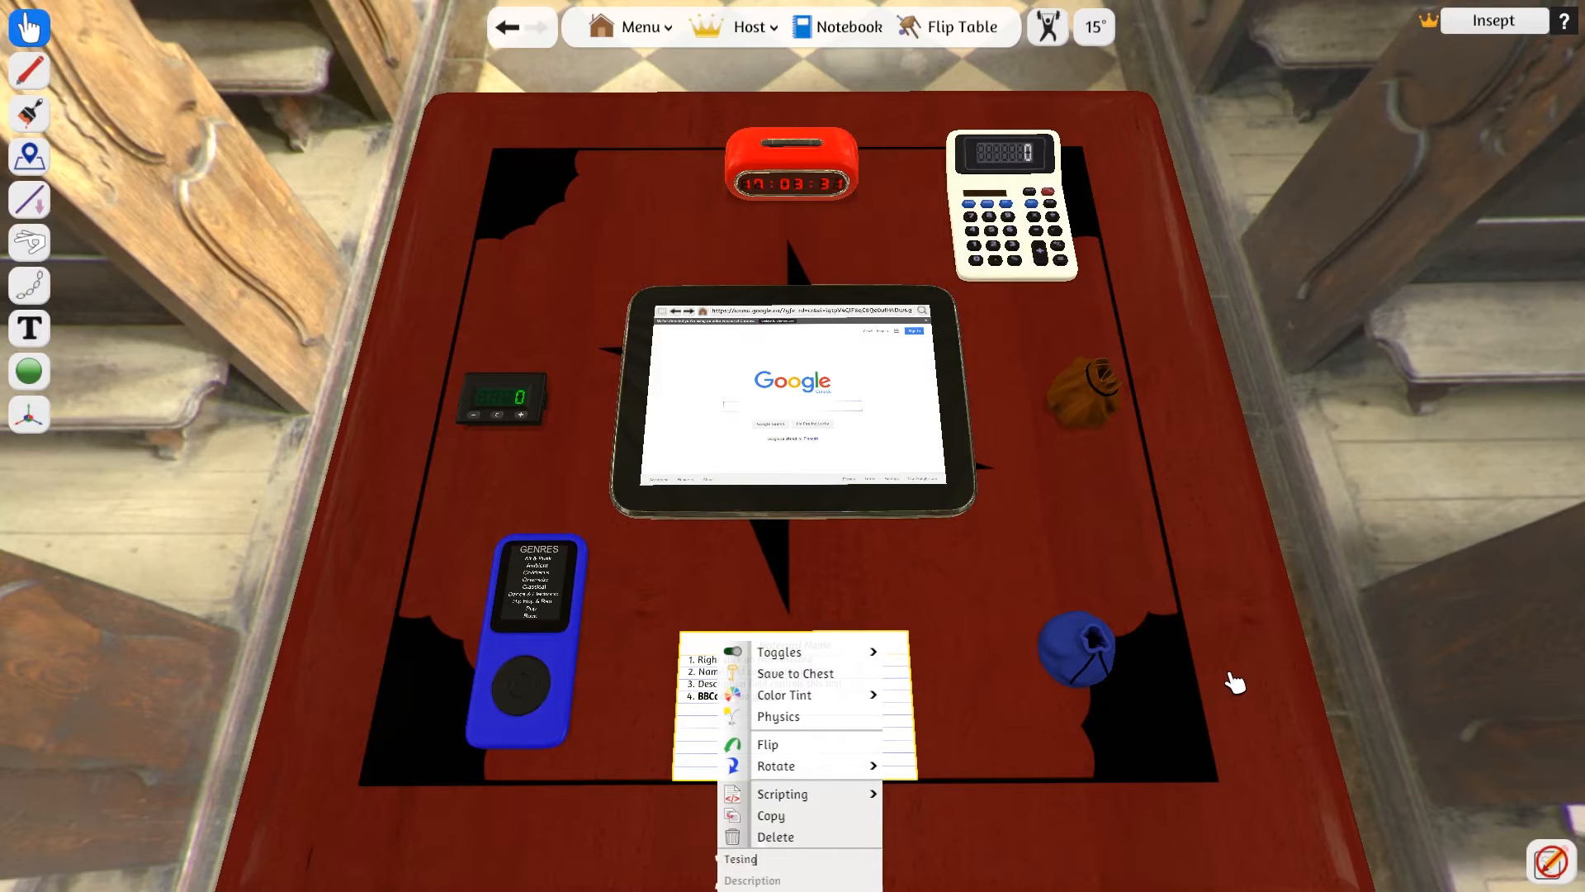
type("Name")
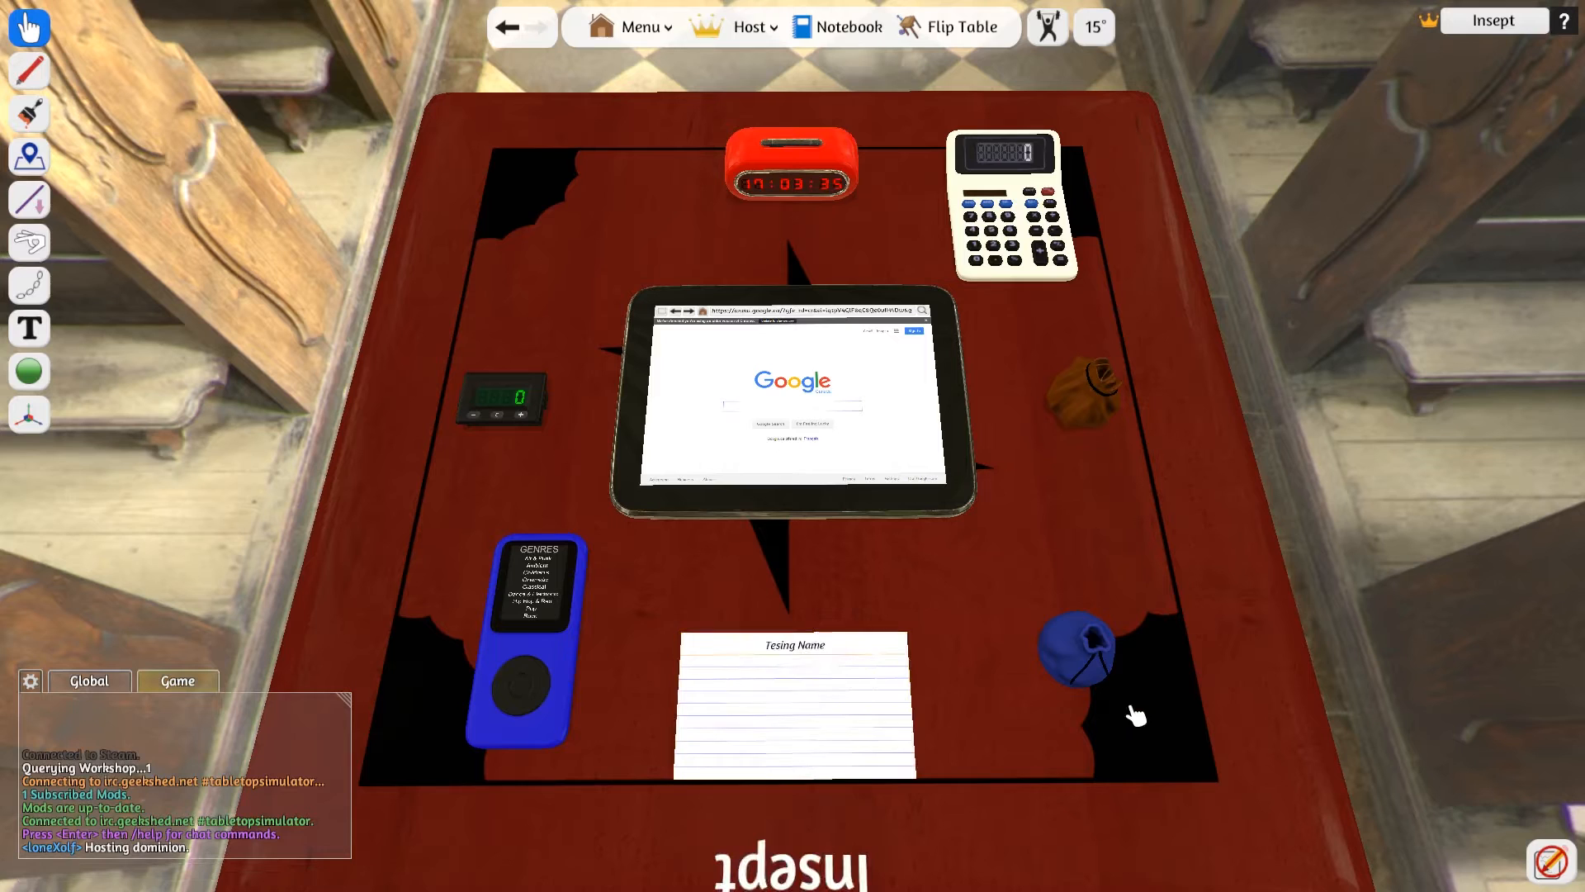
Move the notecard to the table's right side and focus the tablet's Google page.
left_click_drag(792, 704, 1115, 429)
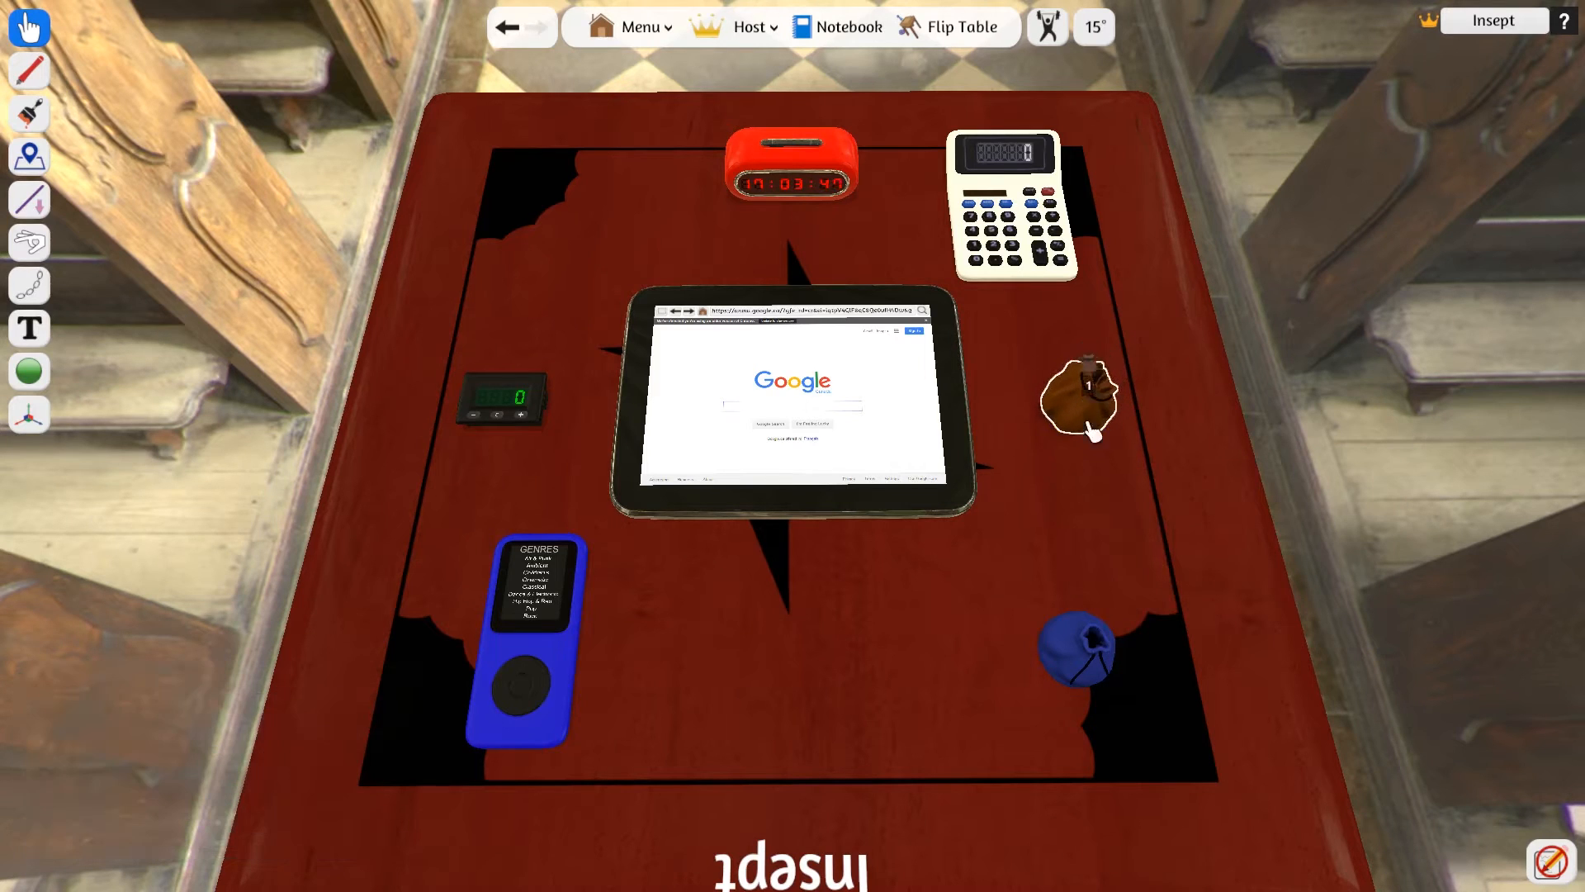
left_click(1089, 398)
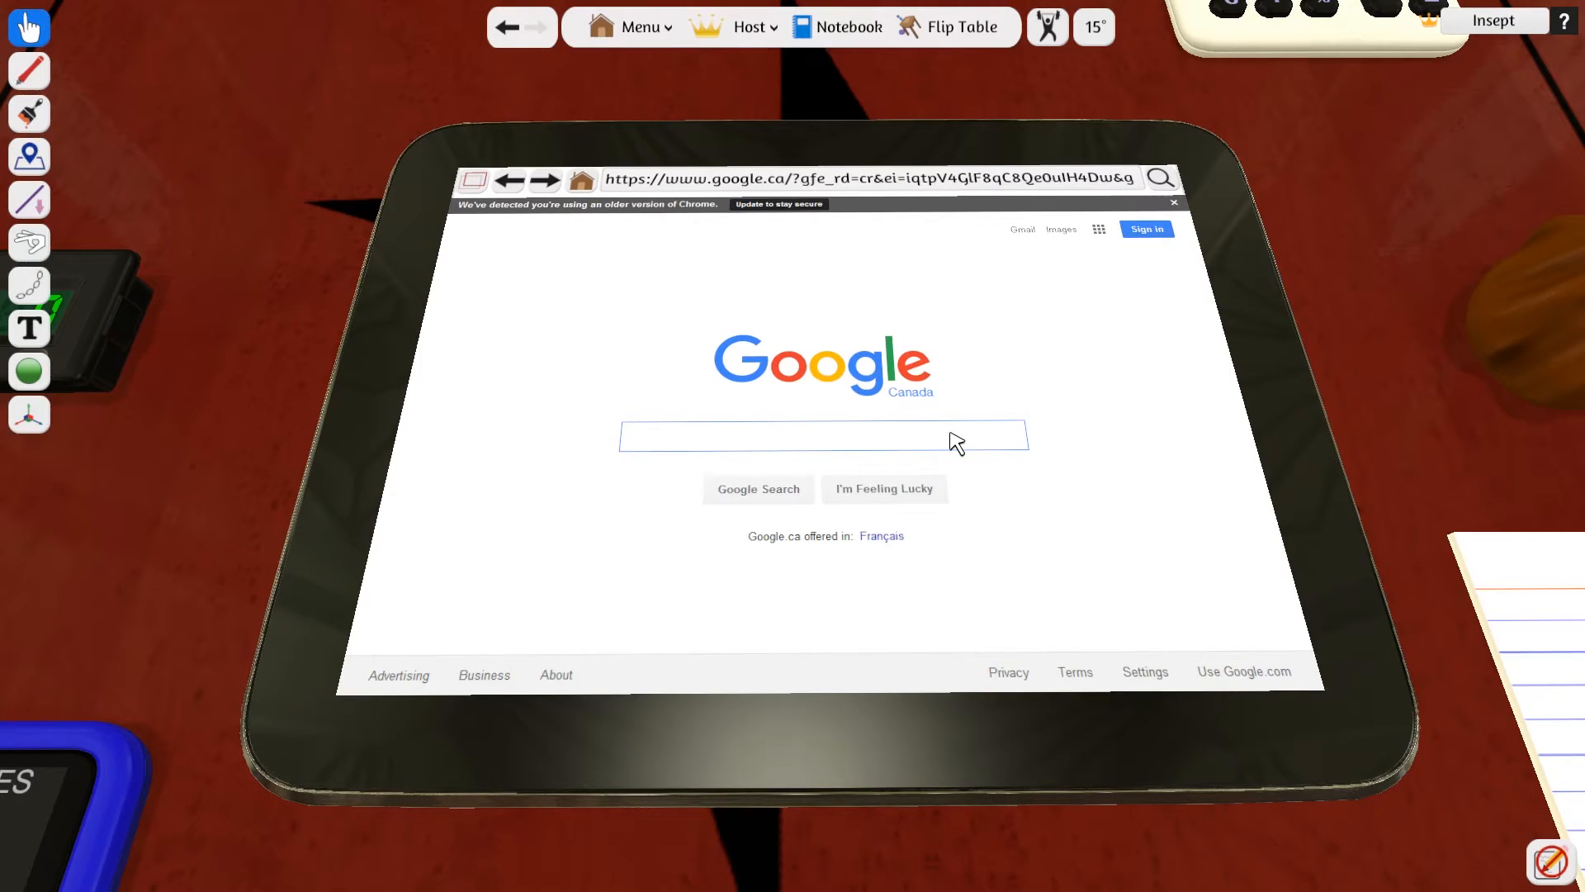
Search Google for Overwatch Genji edge boost and open the Genji Edge Boost Trick video.
type("Overwatch genji tips")
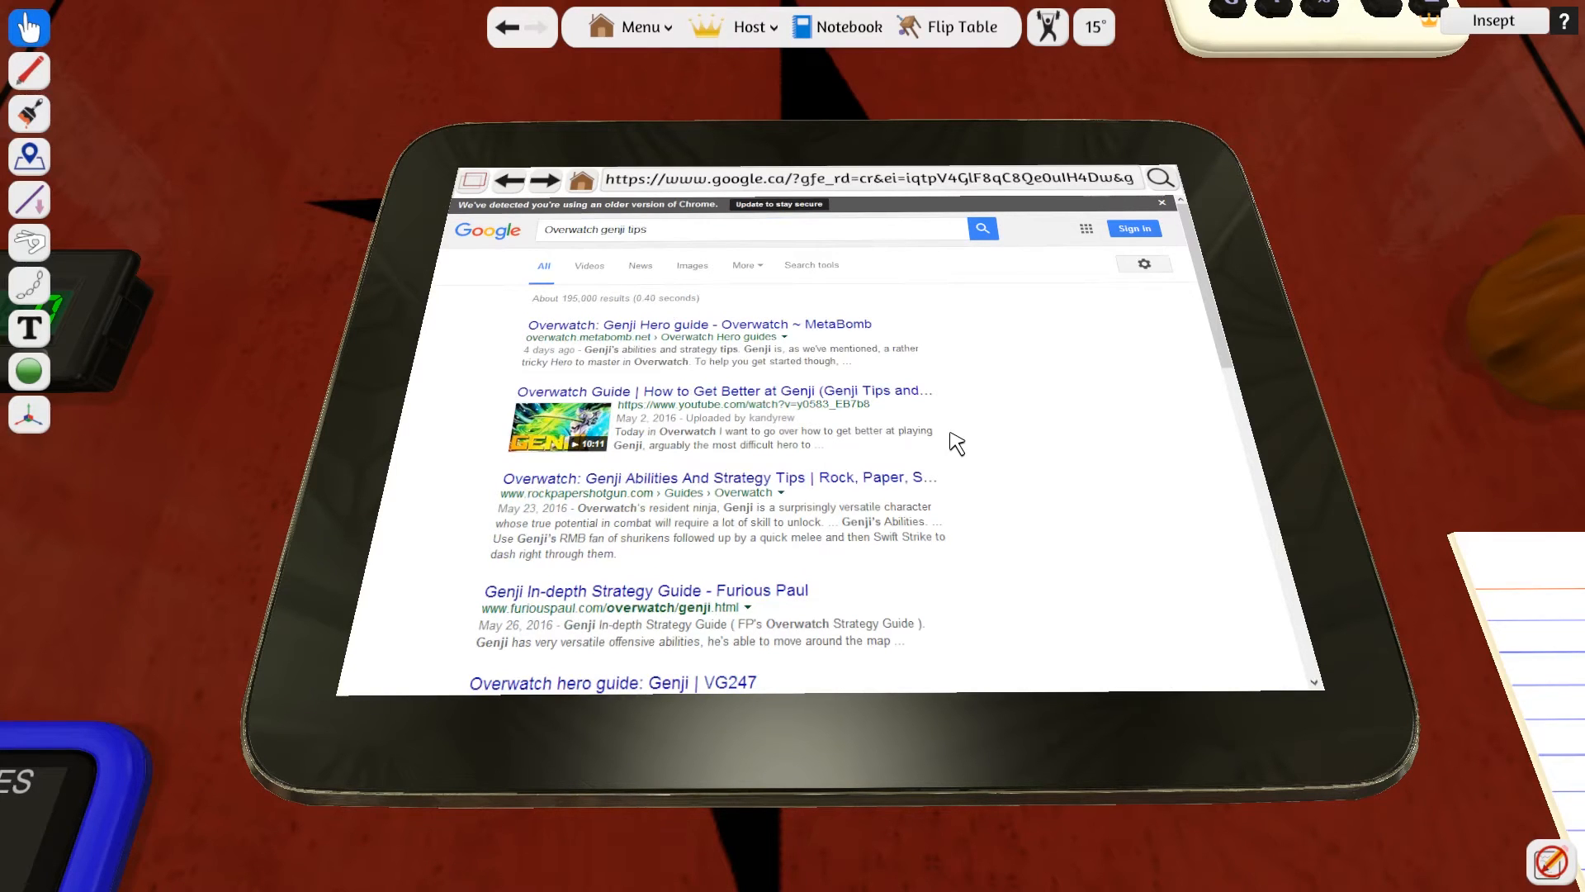
scroll("down", 3)
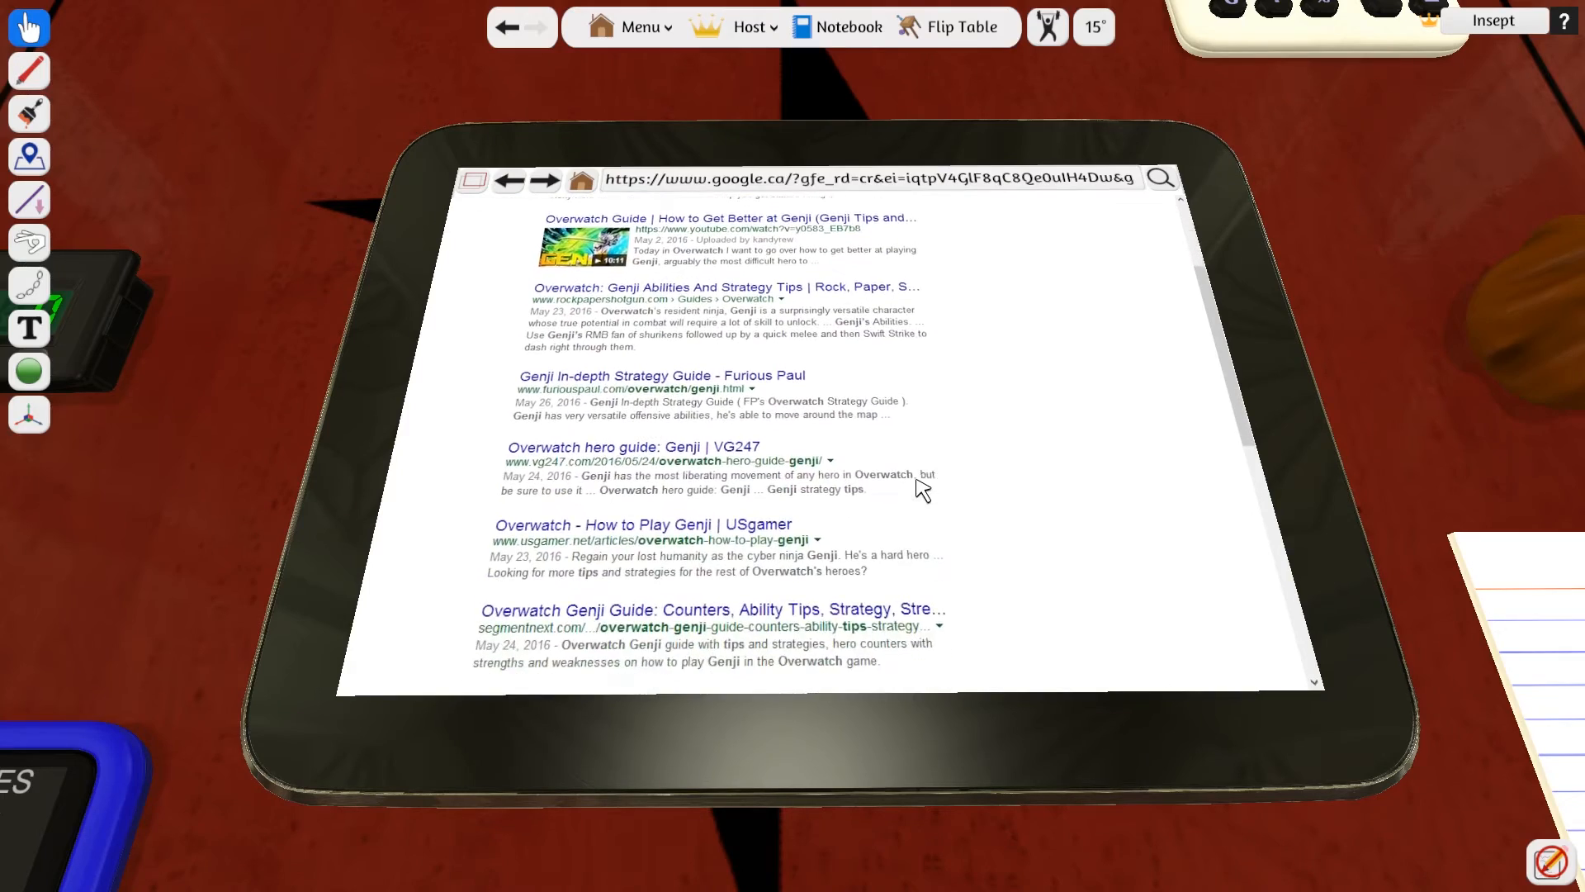
scroll("down", 3)
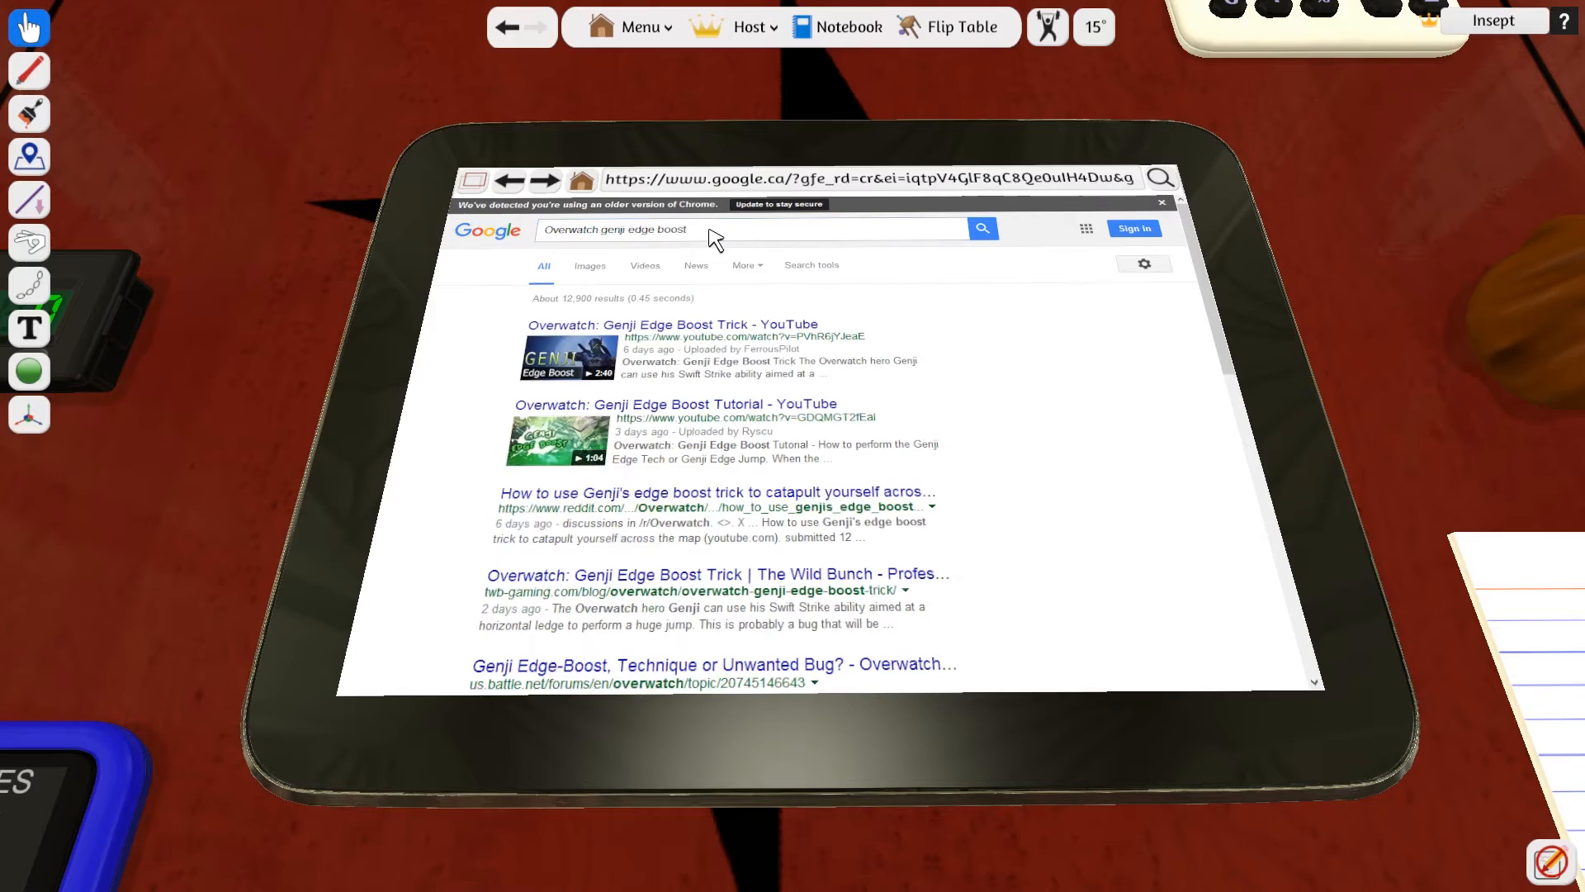
left_click(657, 324)
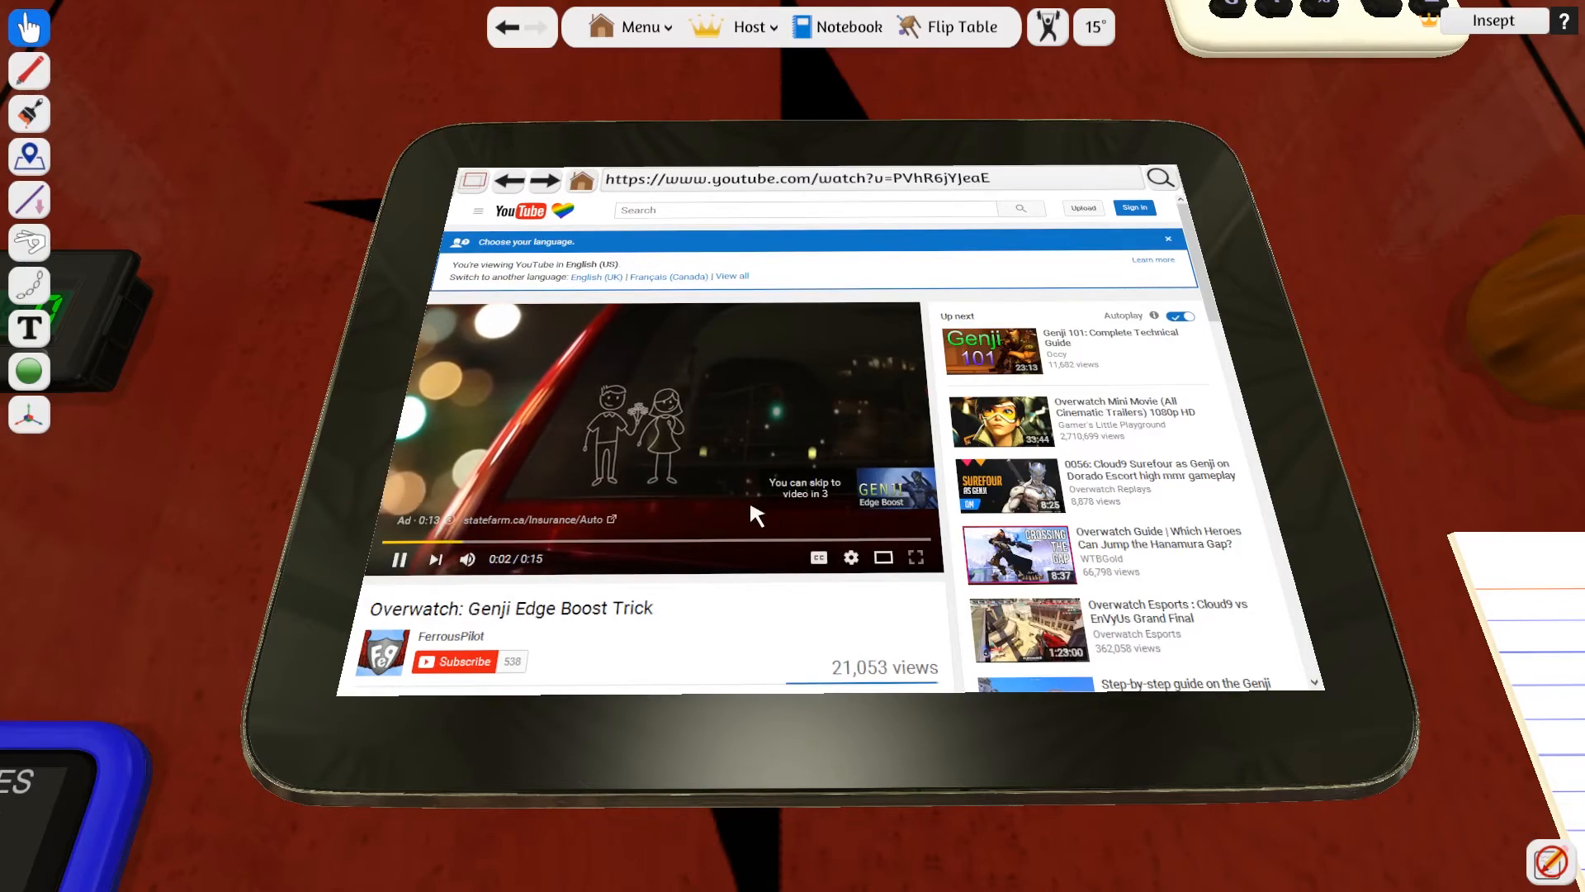
Skip the ad and seek the edge boost video ahead to about 1:23.
scroll("down", 3)
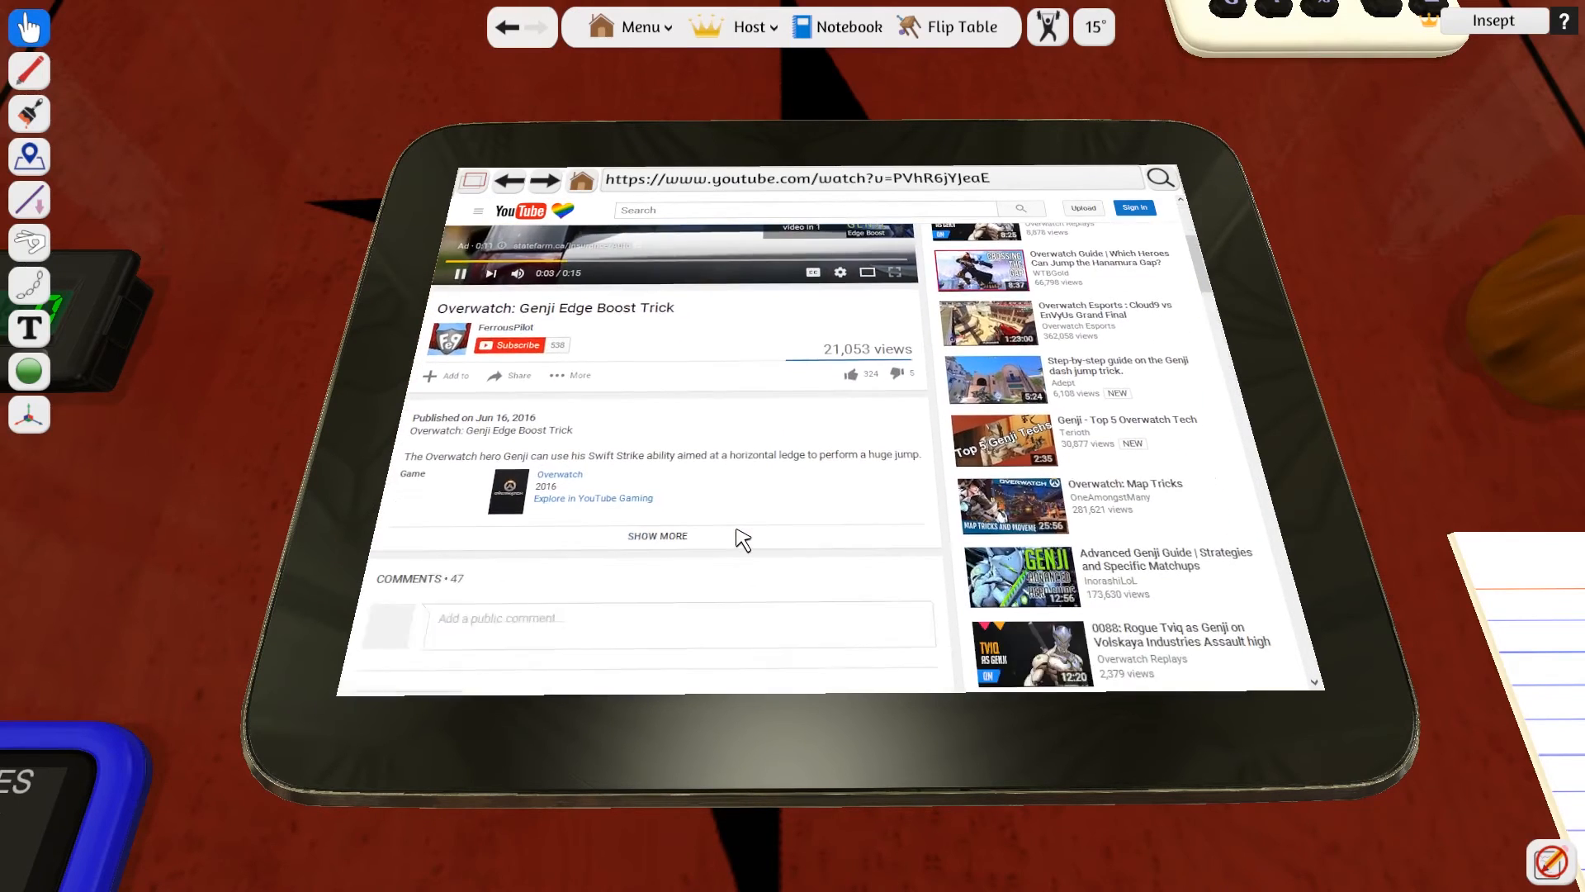
scroll("down", 3)
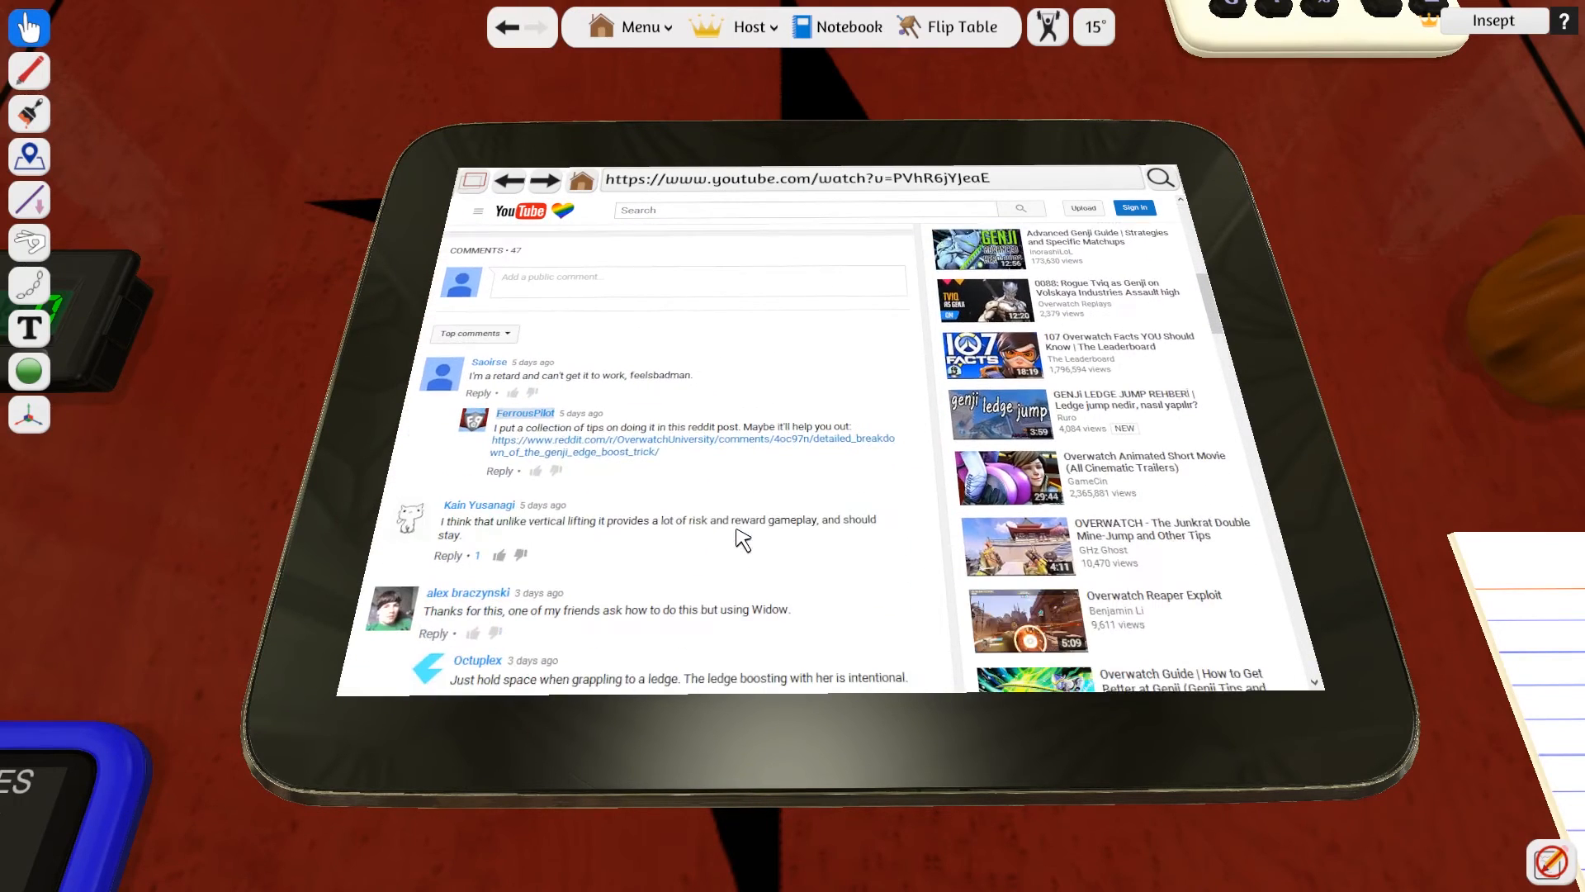
scroll("down", 3)
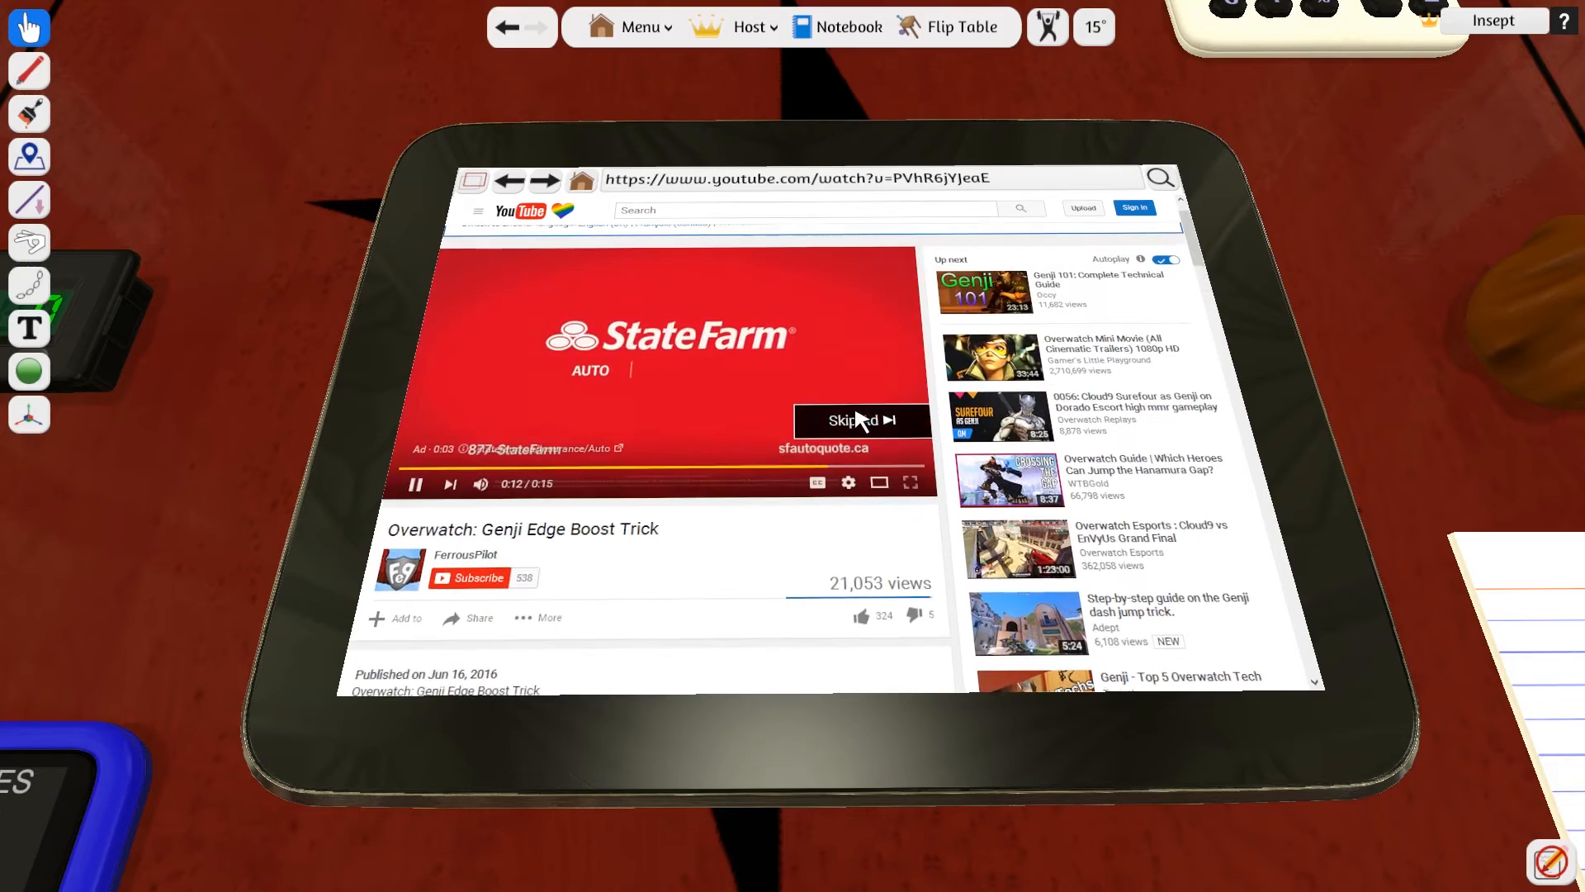
left_click(862, 421)
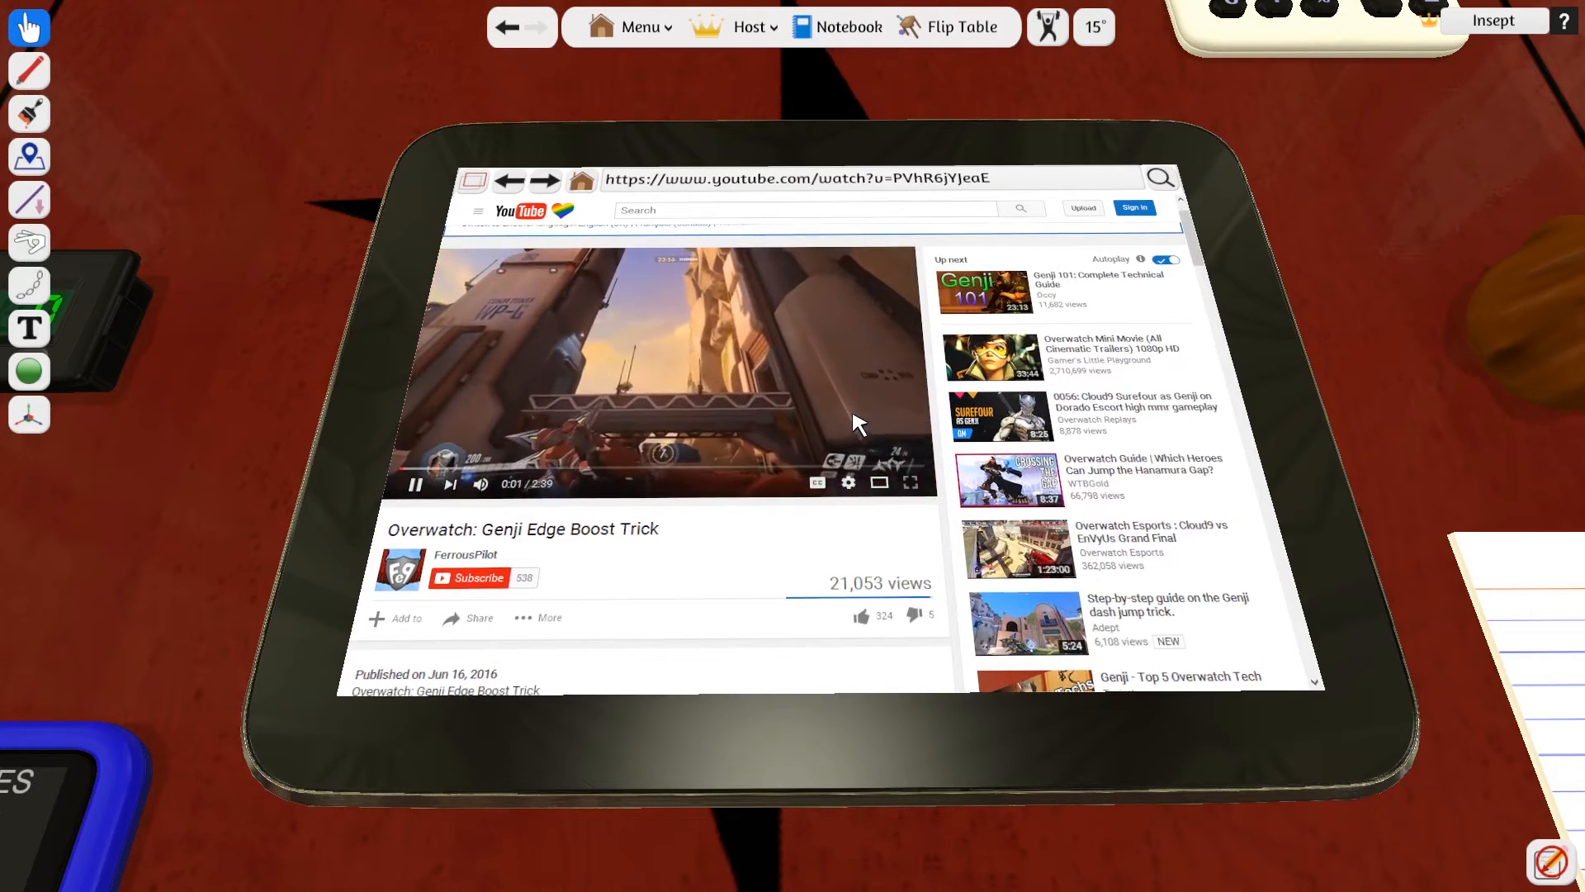
left_click(660, 469)
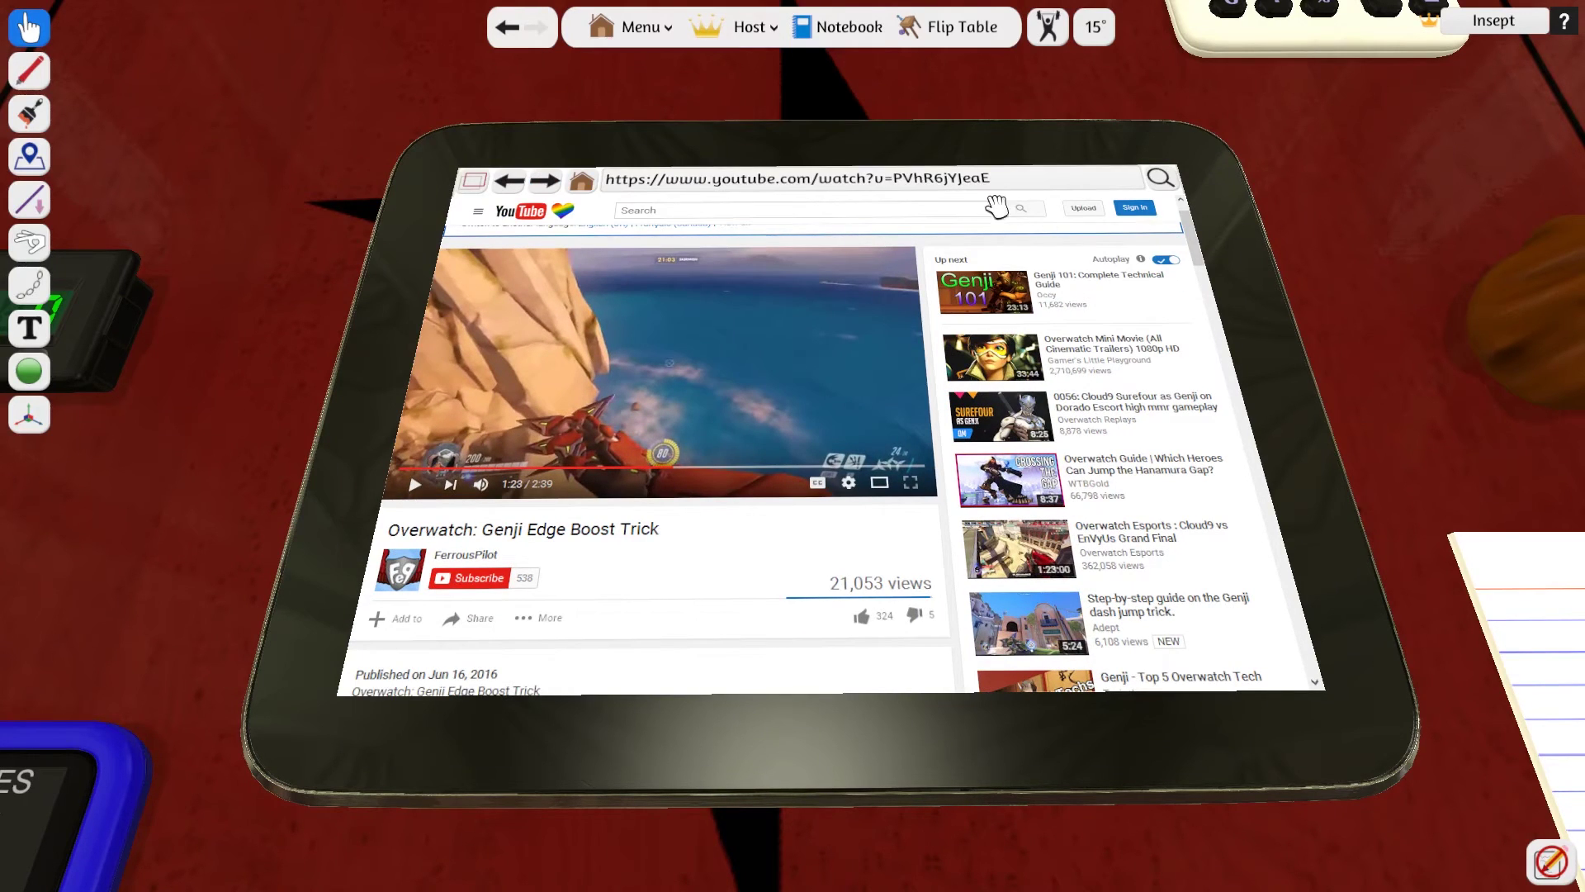
Go back twice, through the Genji results to the Google home page.
left_click(506, 180)
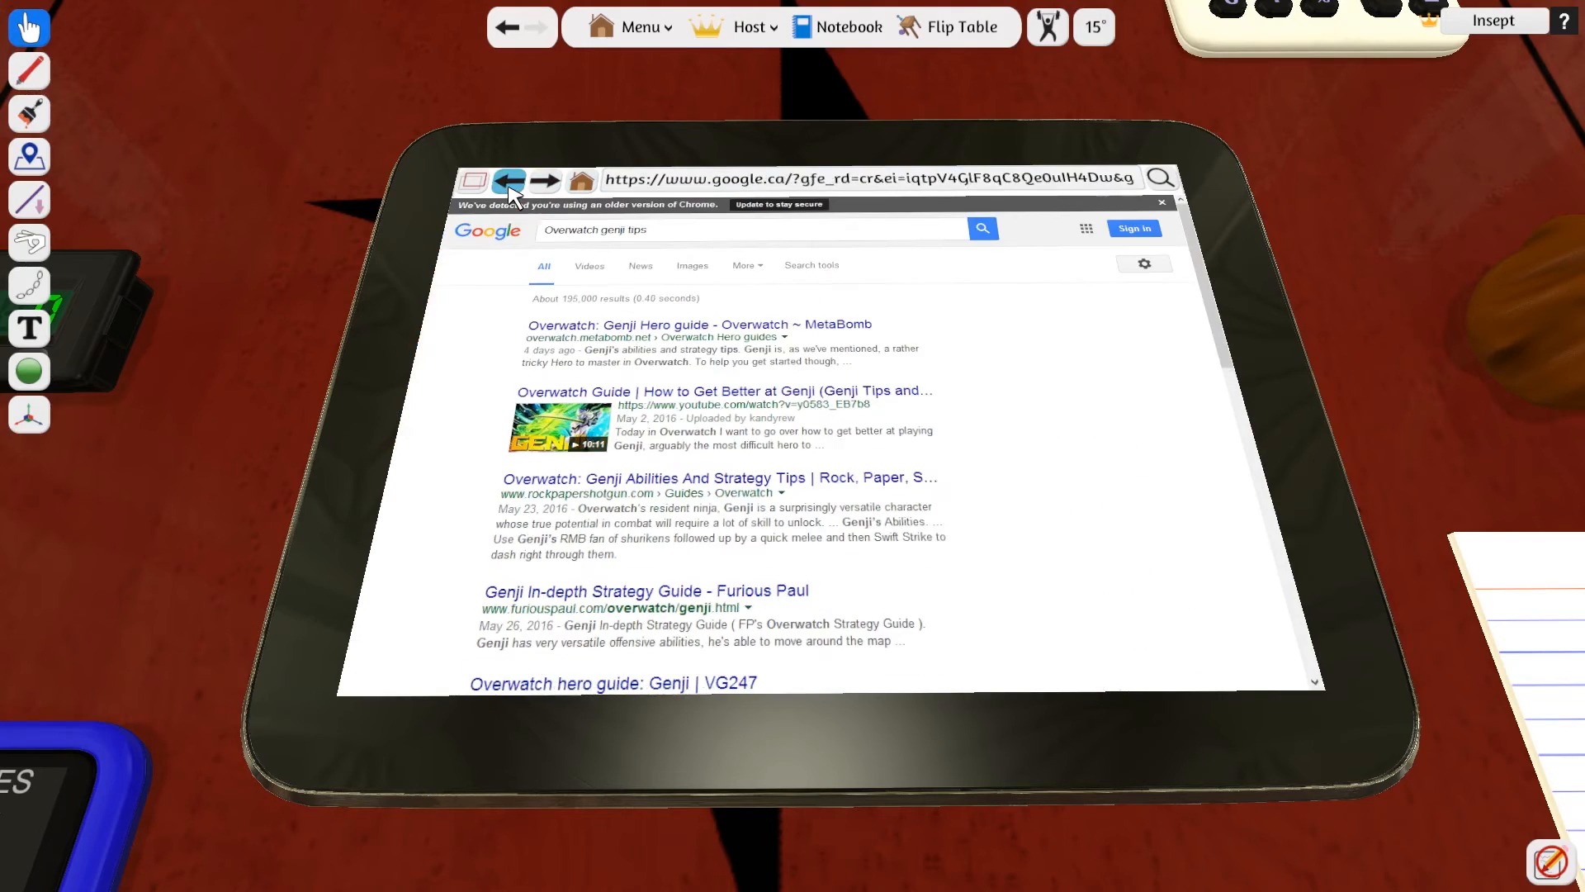
left_click(510, 182)
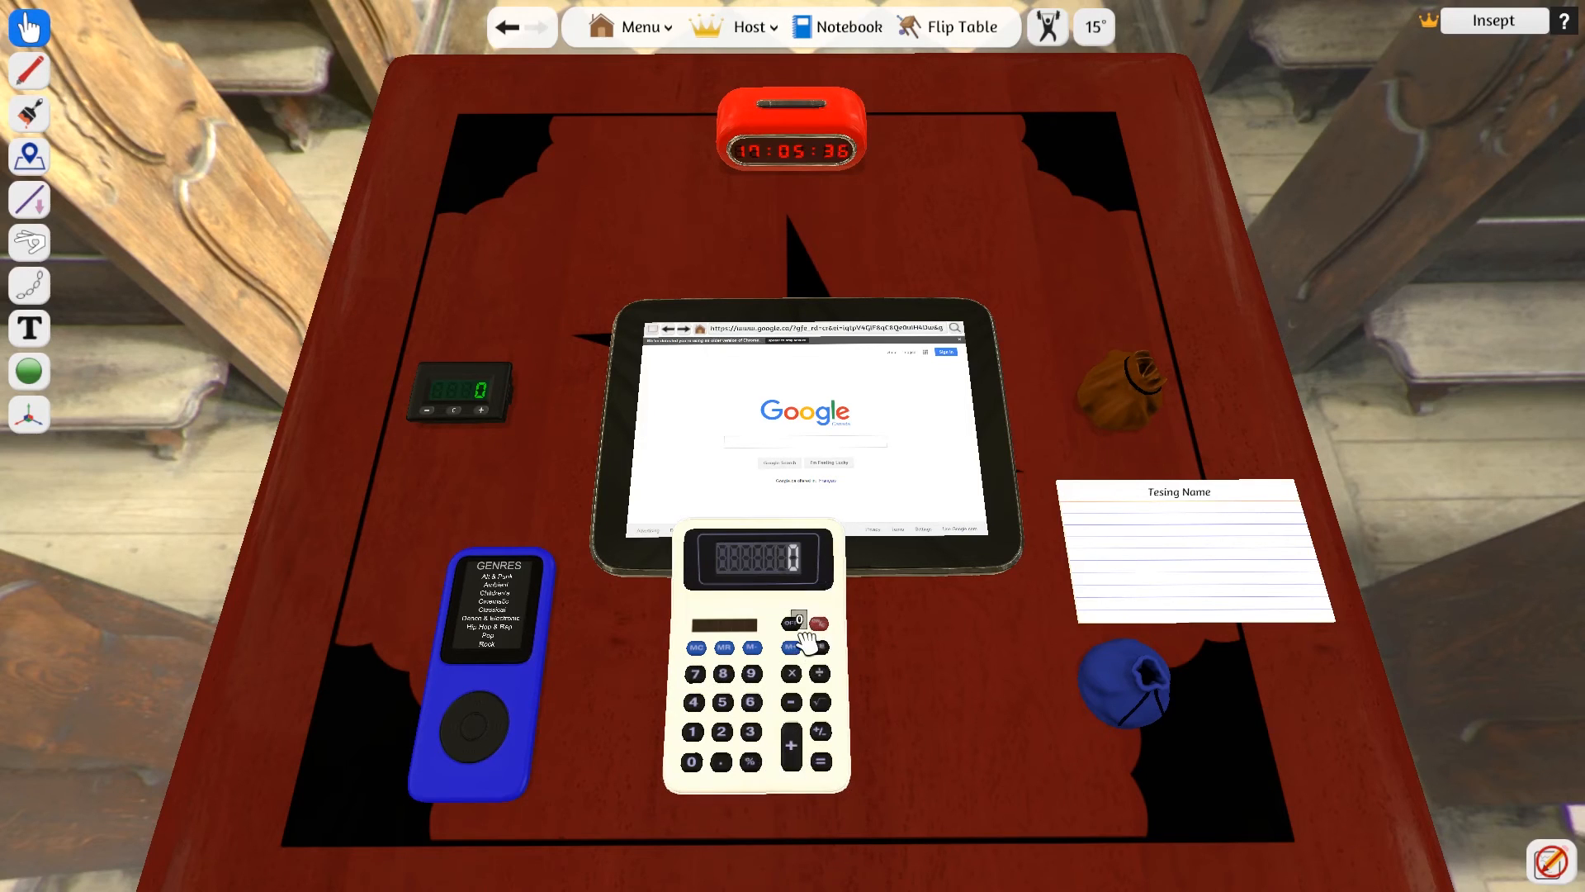
Move the calculator off the tablet to the top right of the table.
left_click_drag(753, 636, 1097, 121)
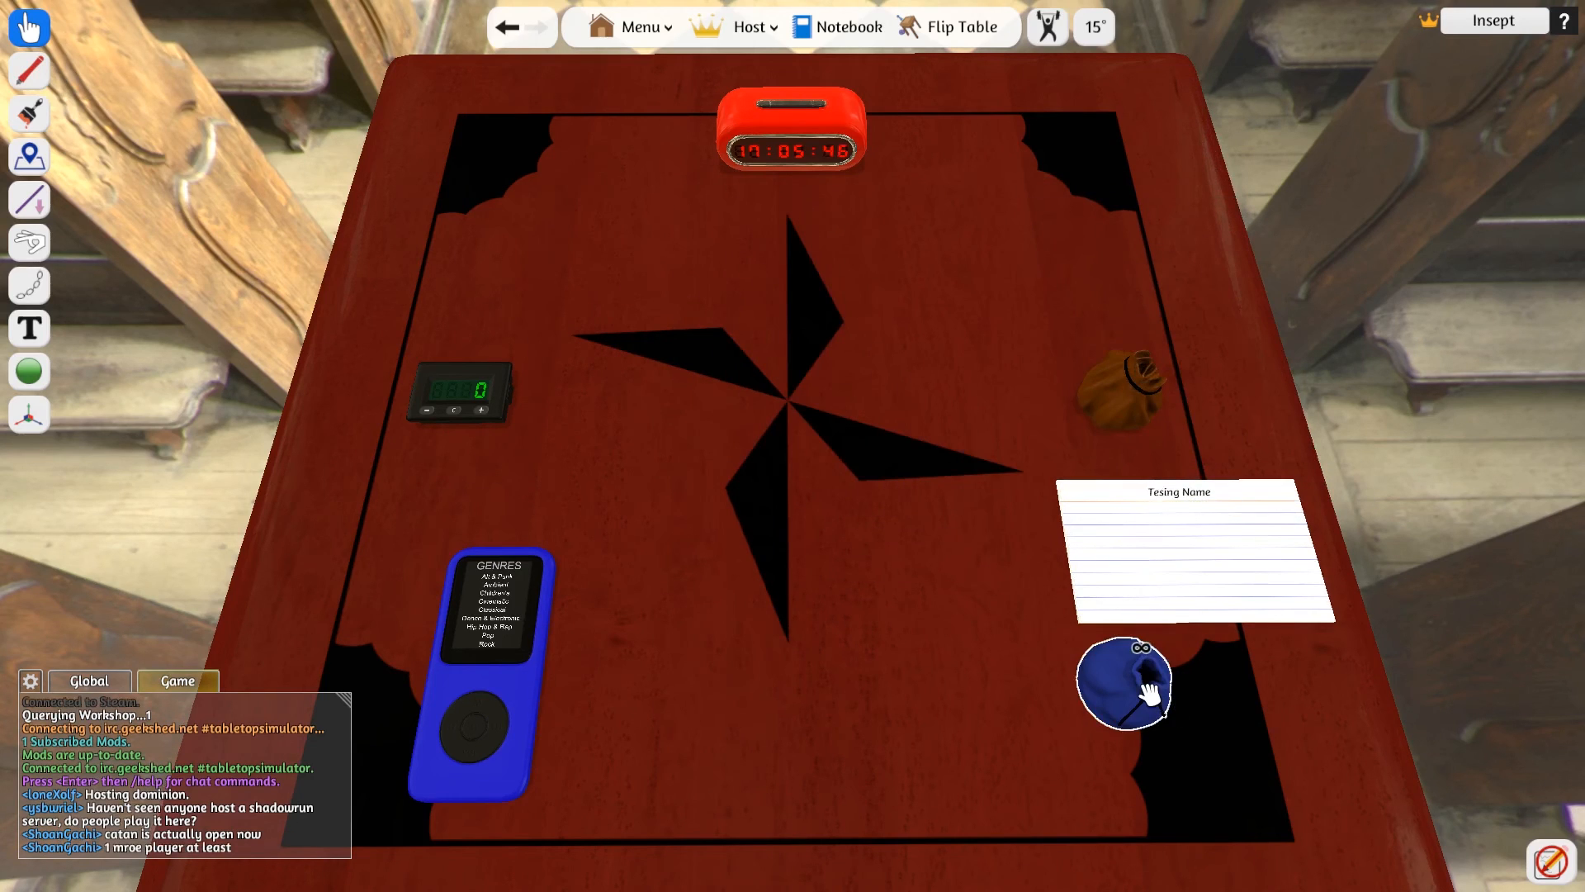
mouse_move(900, 581)
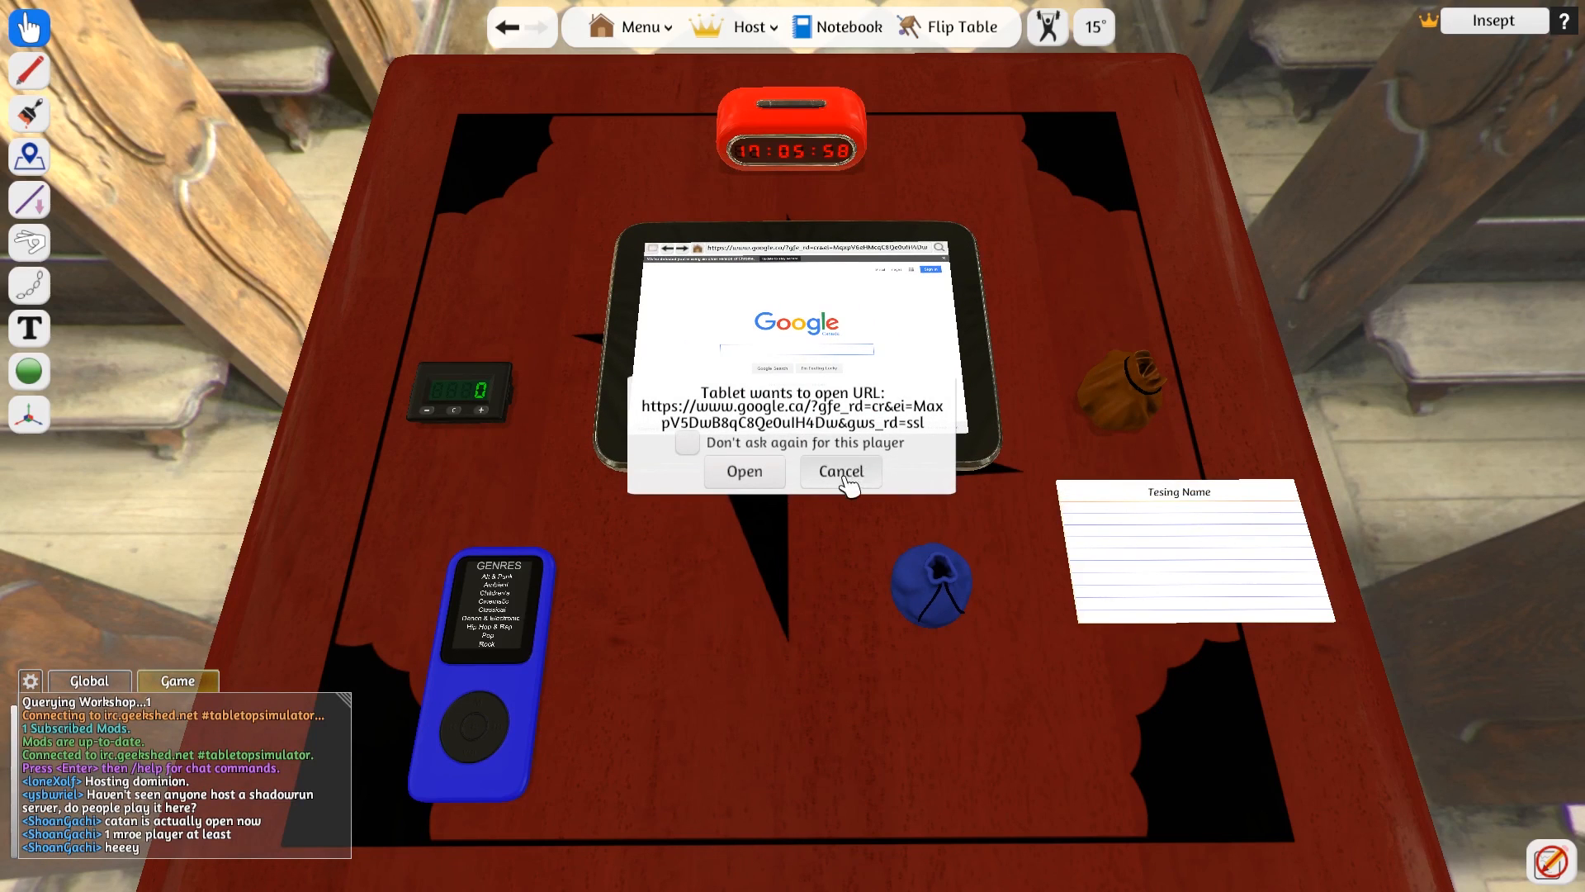
Cancel the tablet's URL prompt and bring up the blue bag's context menu.
left_click(841, 472)
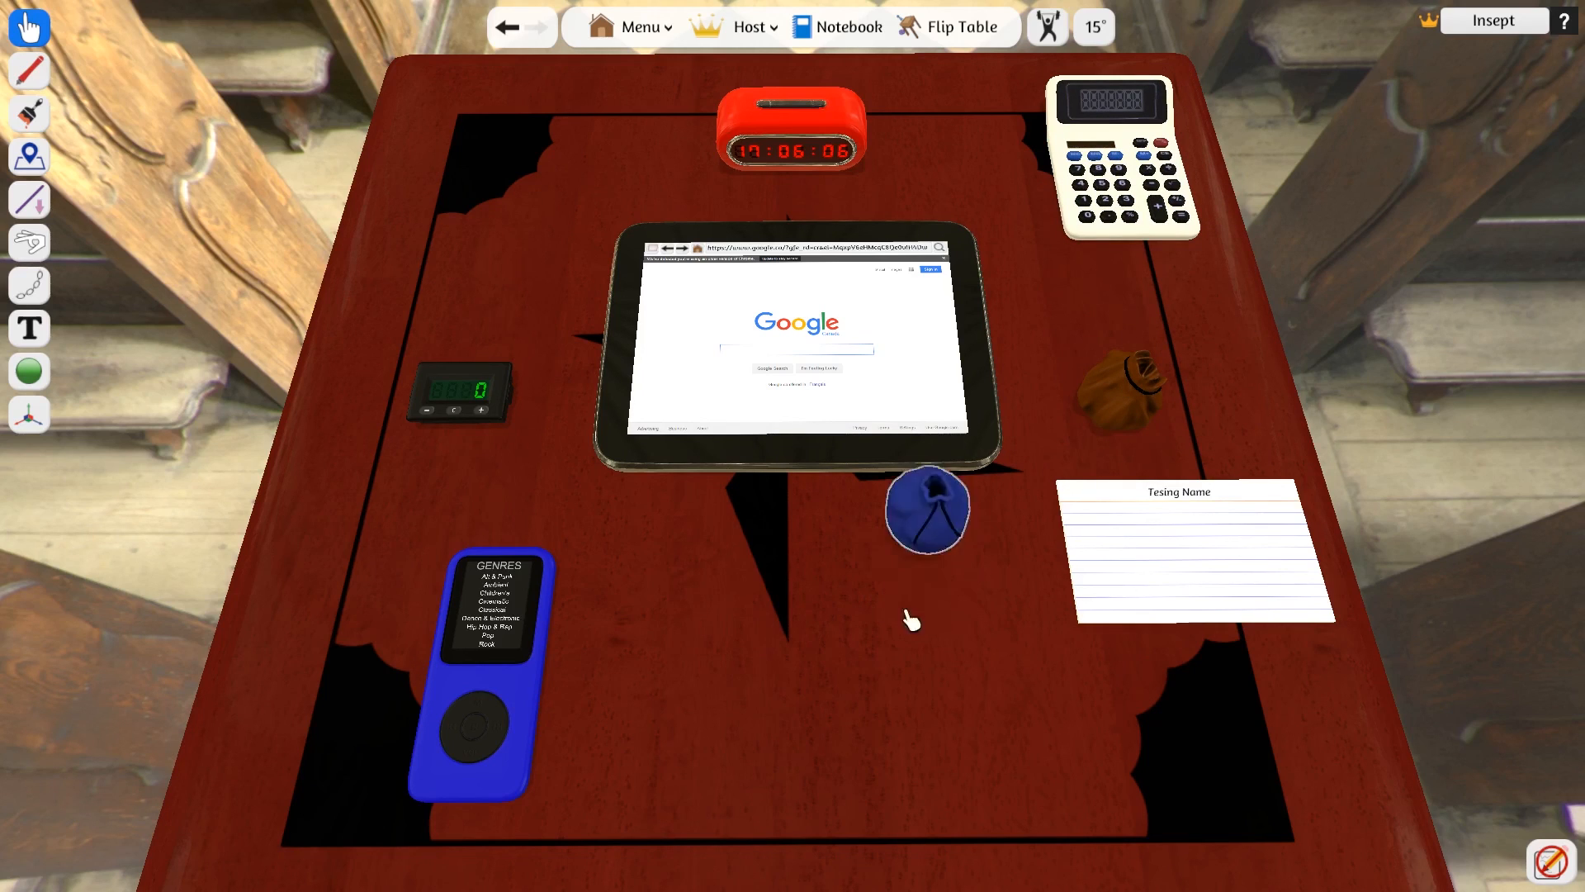
right_click(926, 510)
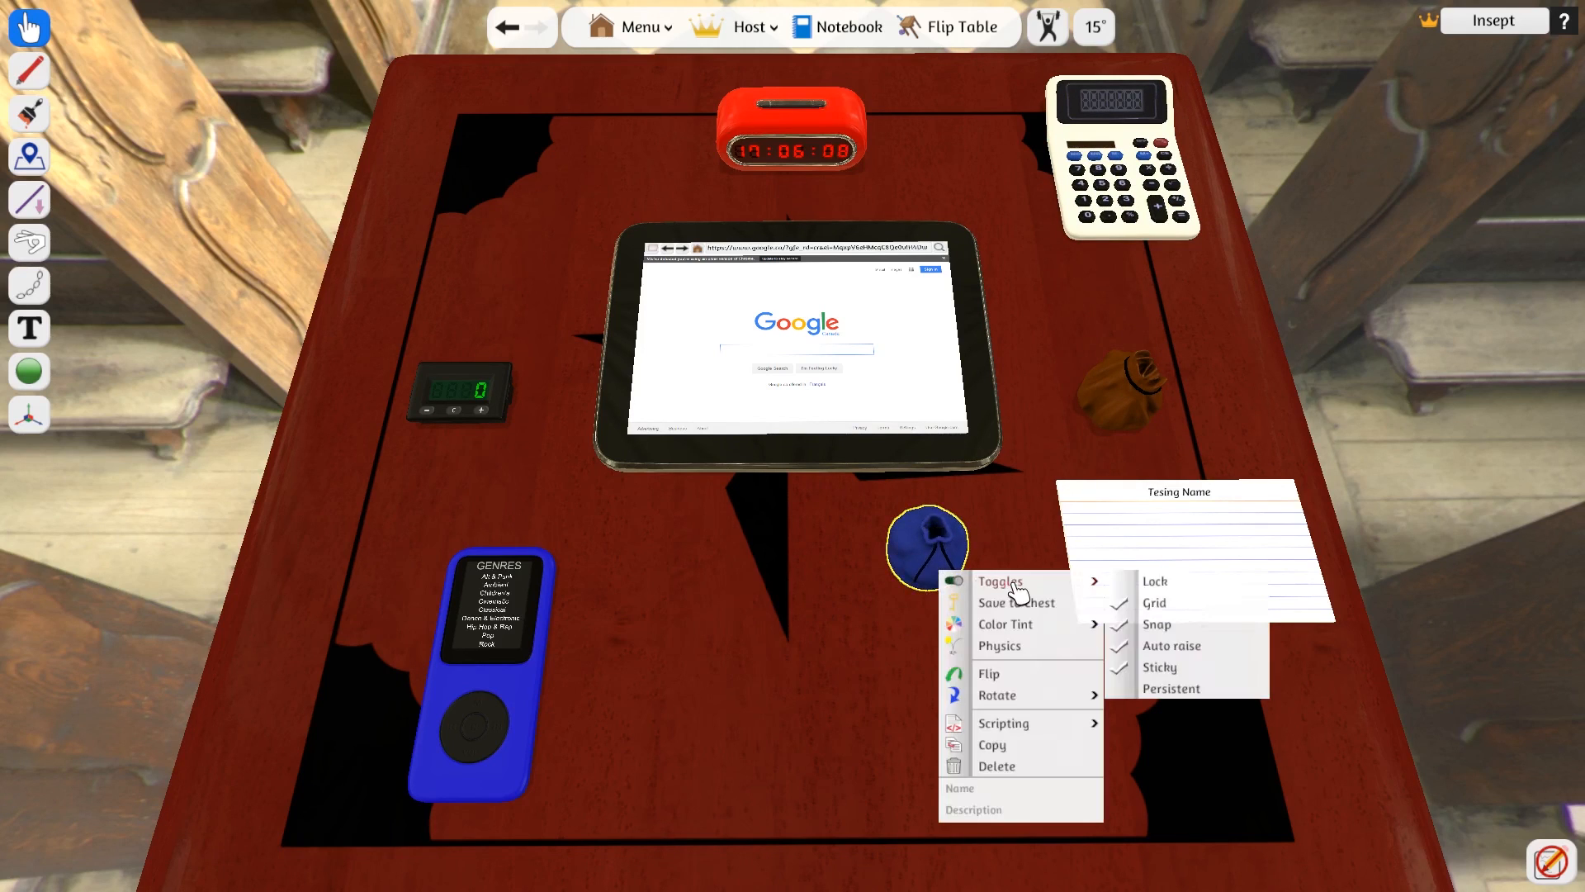